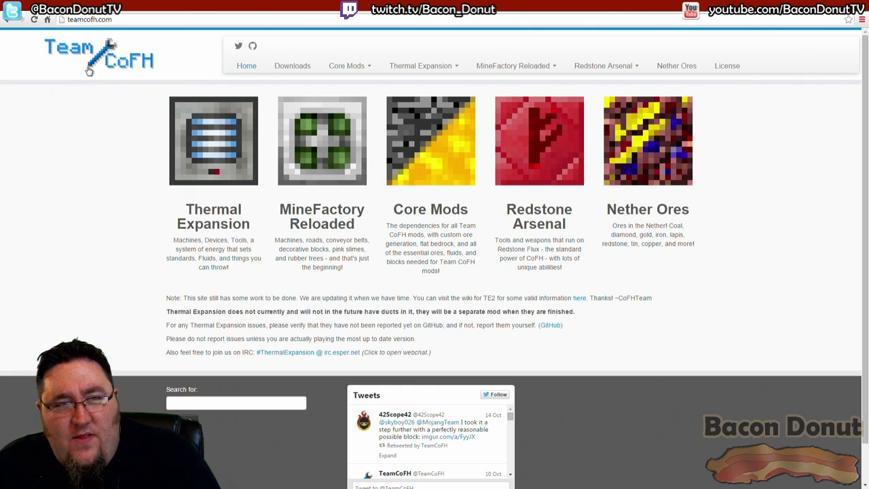
mouse_move(112, 179)
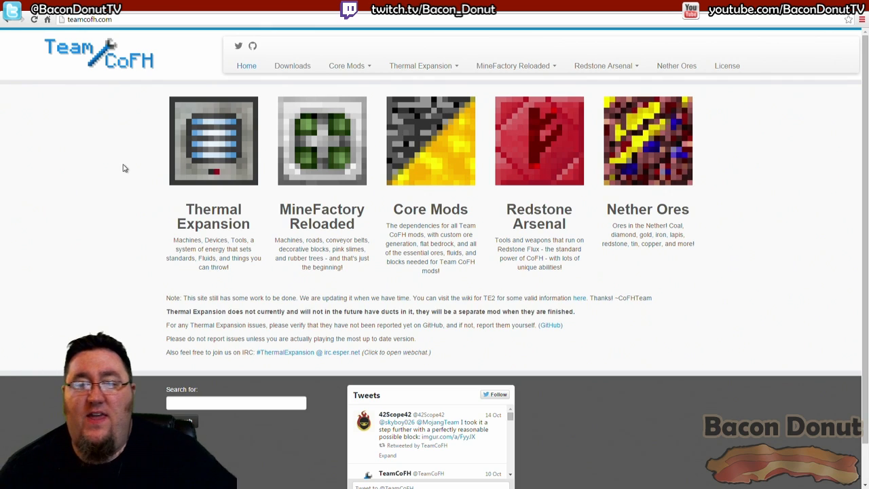
mouse_move(425, 190)
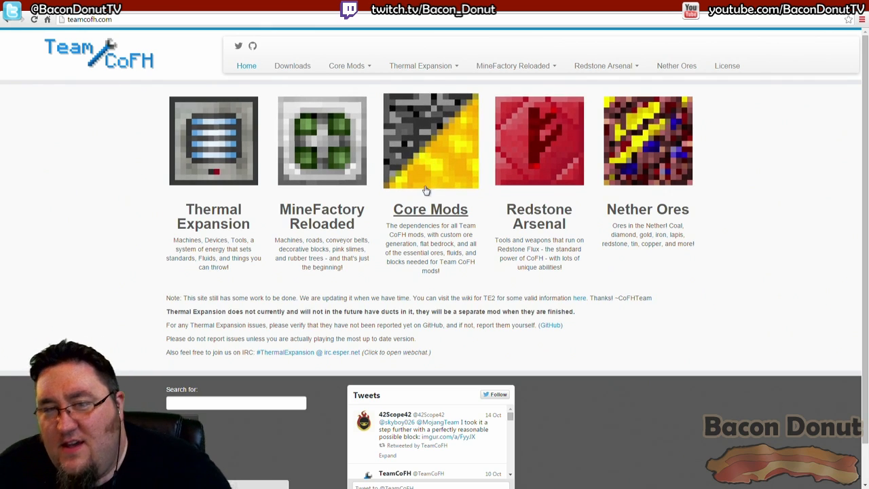
mouse_move(426, 148)
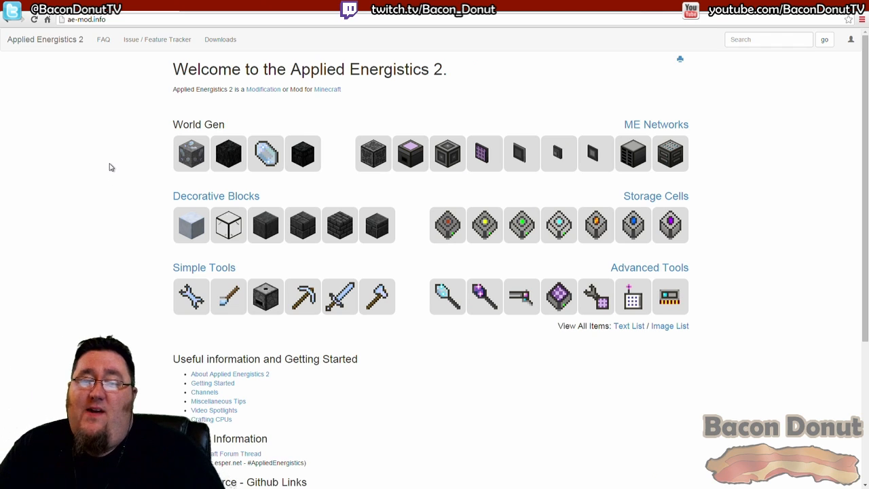
mouse_move(121, 271)
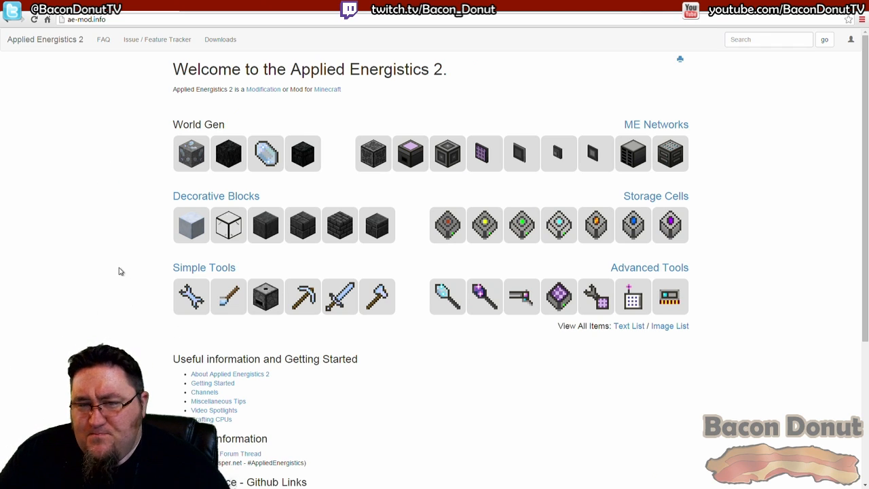
mouse_move(130, 262)
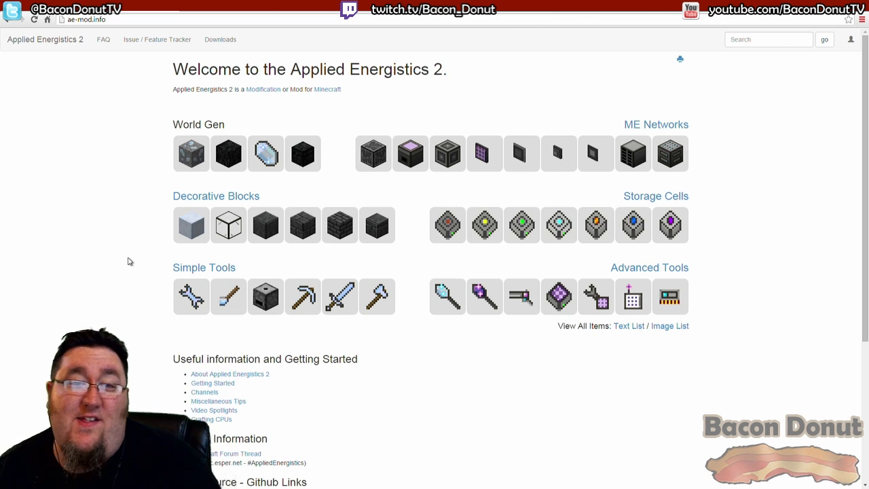
mouse_move(222, 371)
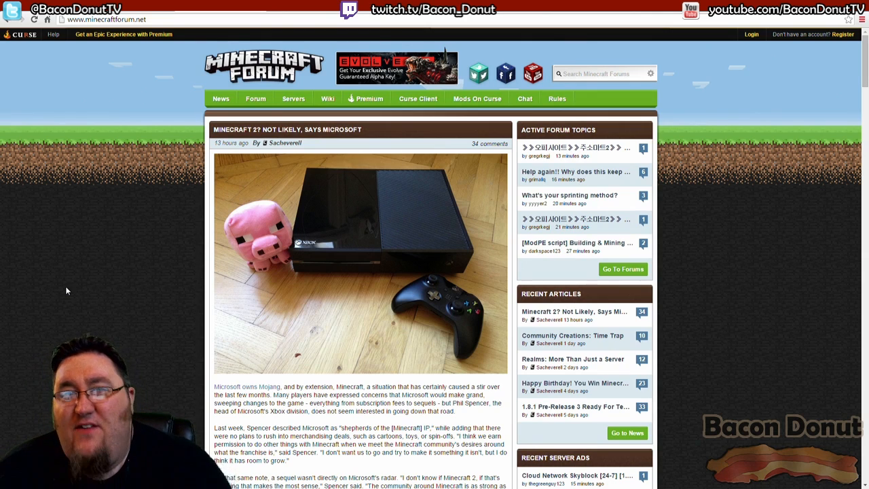
mouse_move(279, 233)
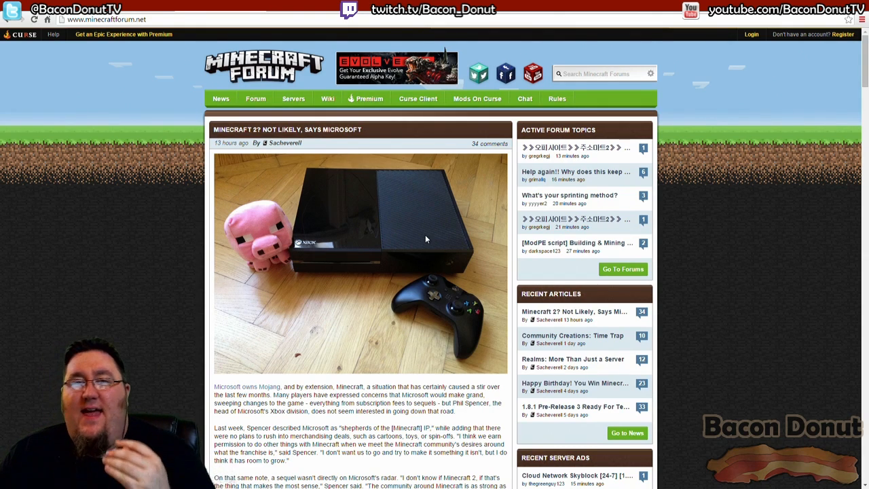
mouse_move(202, 318)
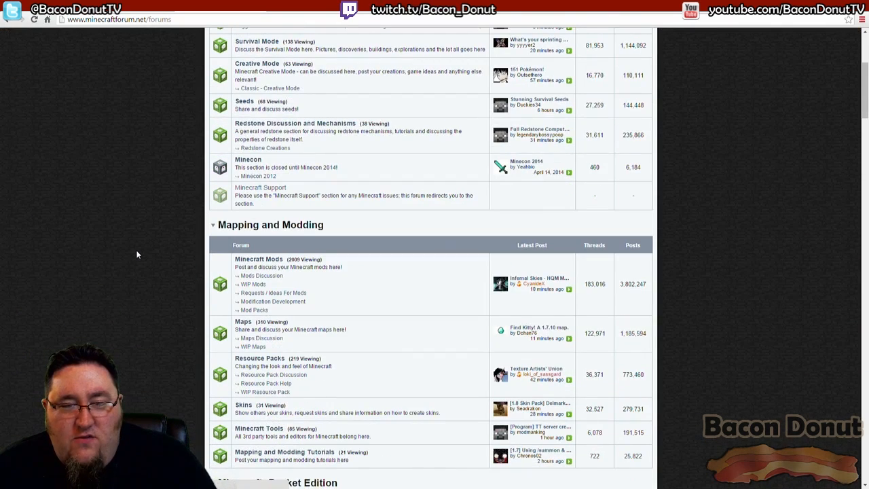
Step: Open the Minecraft Mods board and scroll down to threads like Thaumcraft
left_click(258, 259)
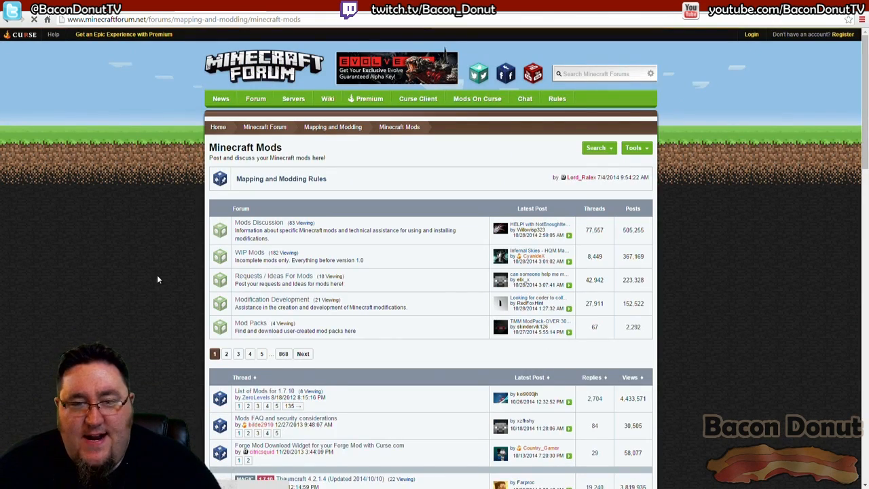
scroll("down", 3)
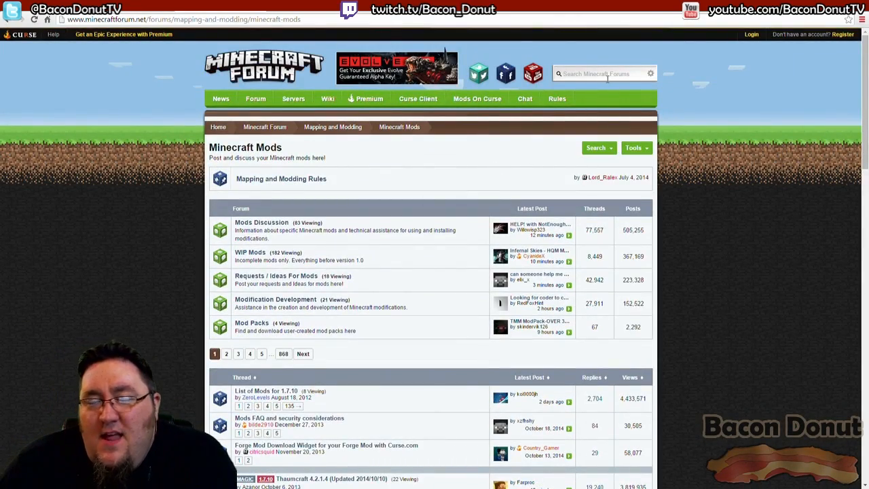
scroll("down", 3)
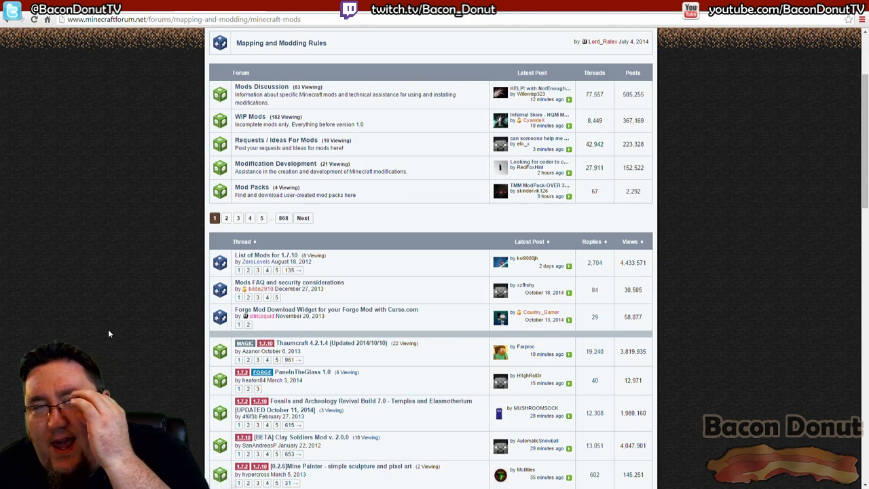
mouse_move(133, 329)
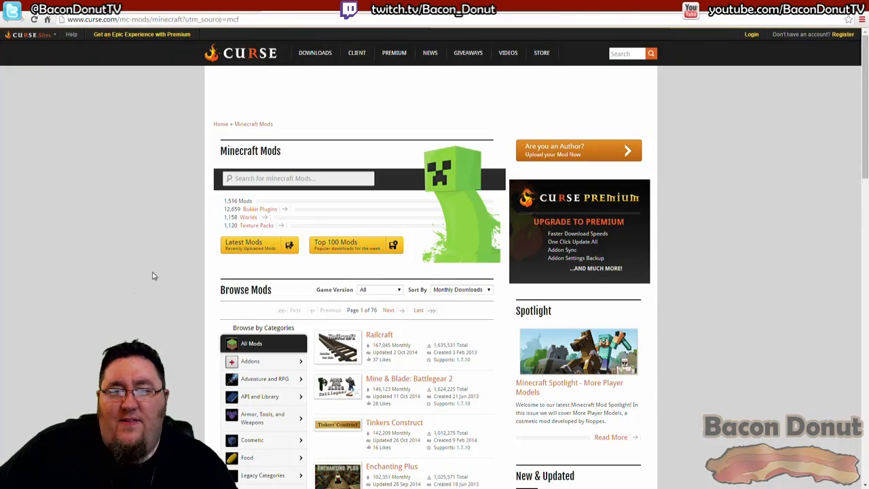
mouse_move(107, 312)
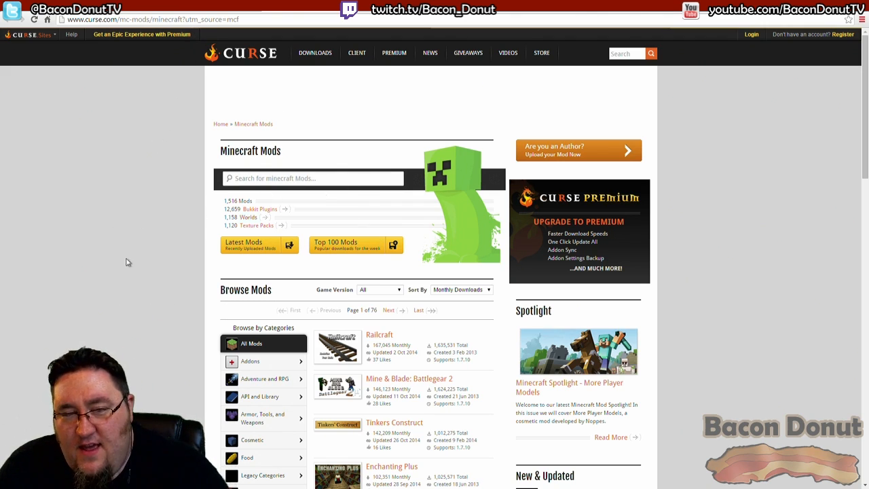
Step: Scroll to Browse Mods and expand the Game Version list
scroll("down", 3)
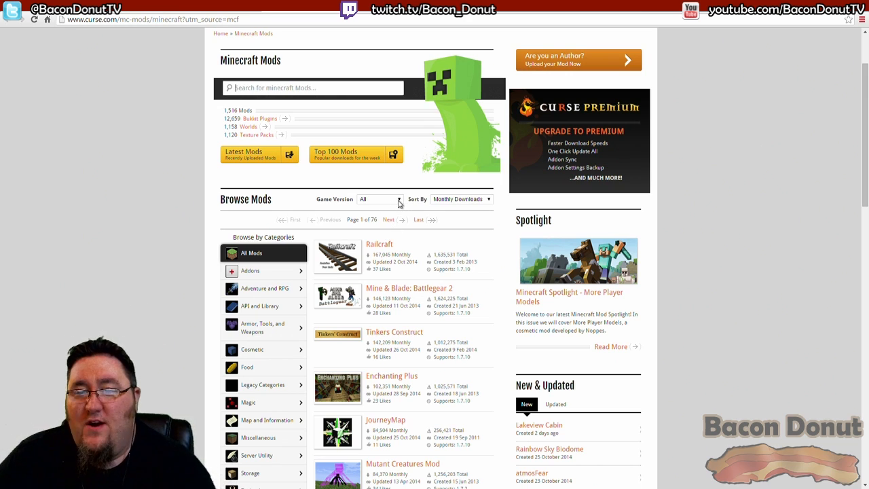
left_click(380, 198)
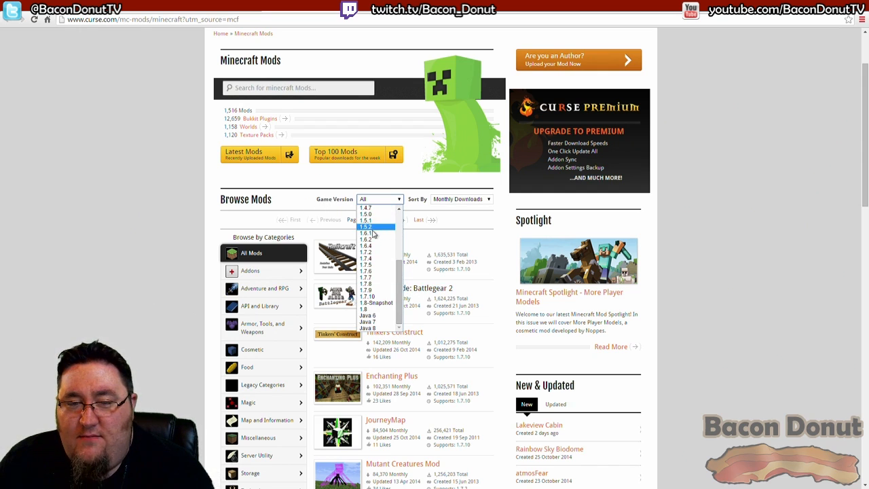
Step: Filter mods to game version 1.7.10 and show All Mods categories
left_click(366, 296)
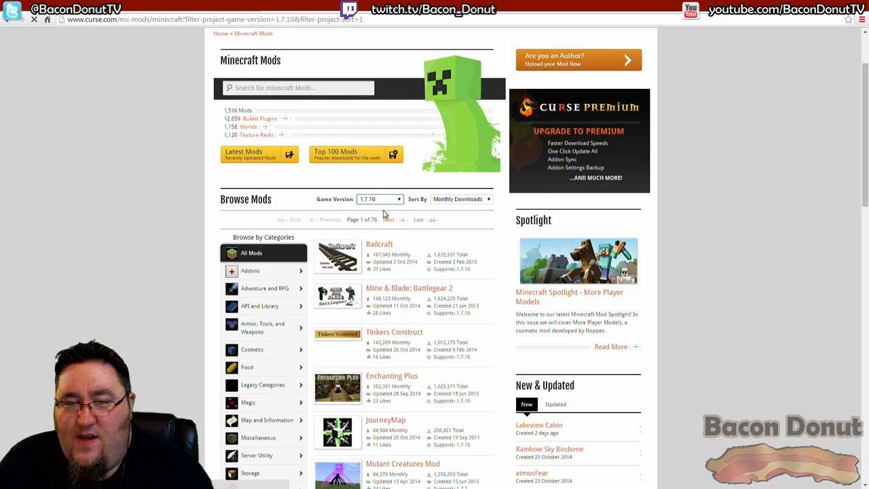
scroll("down", 3)
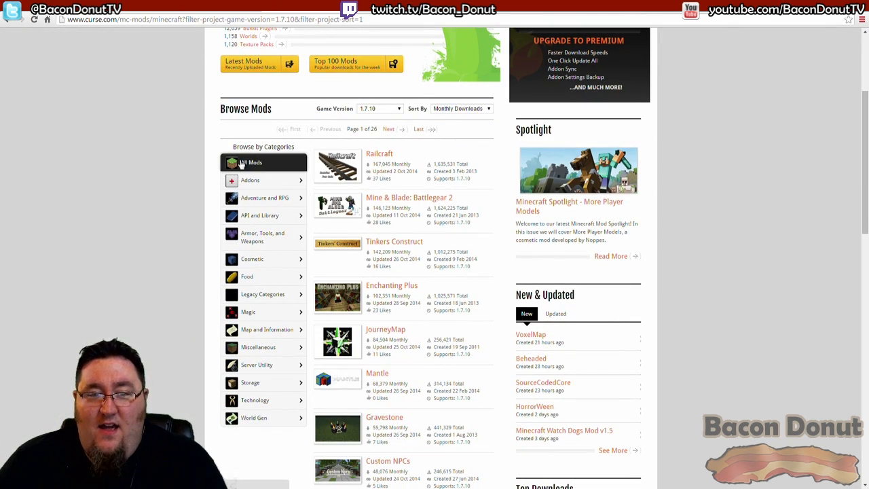
left_click(254, 399)
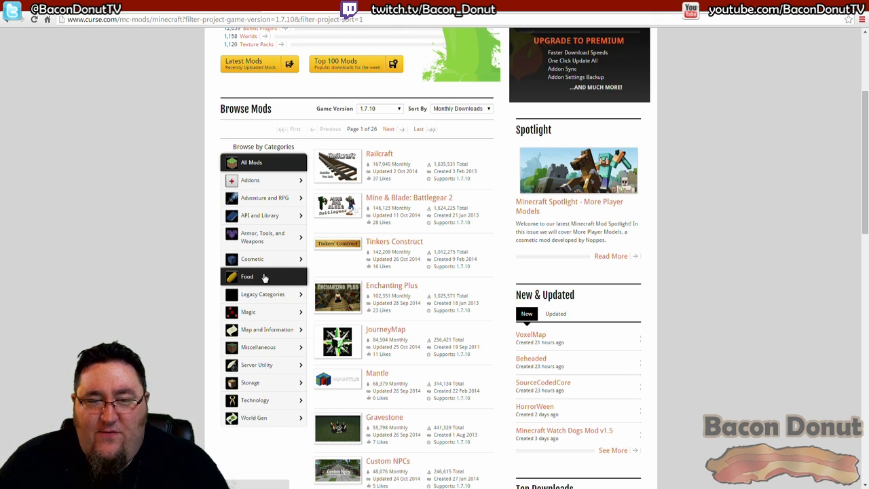
mouse_move(263, 198)
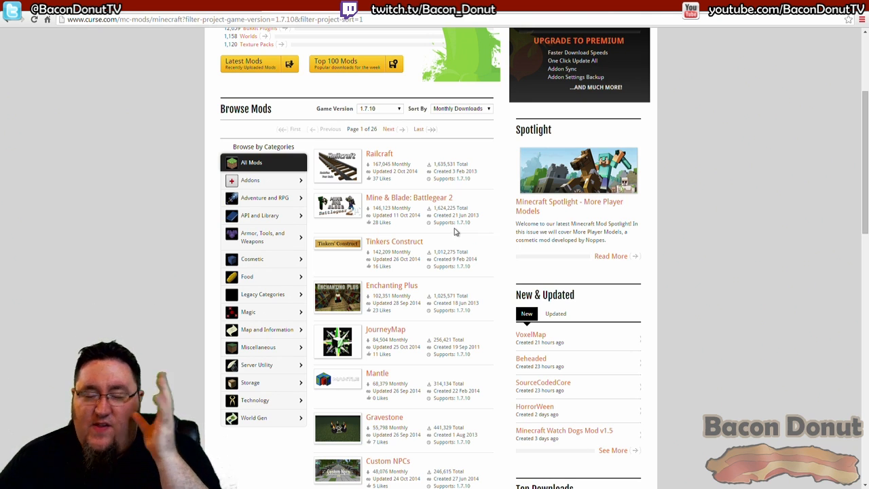
mouse_move(452, 273)
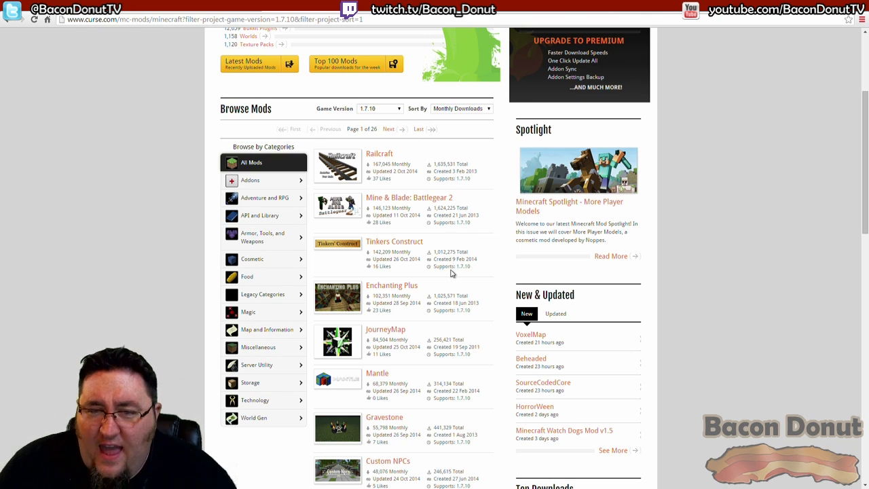
mouse_move(440, 159)
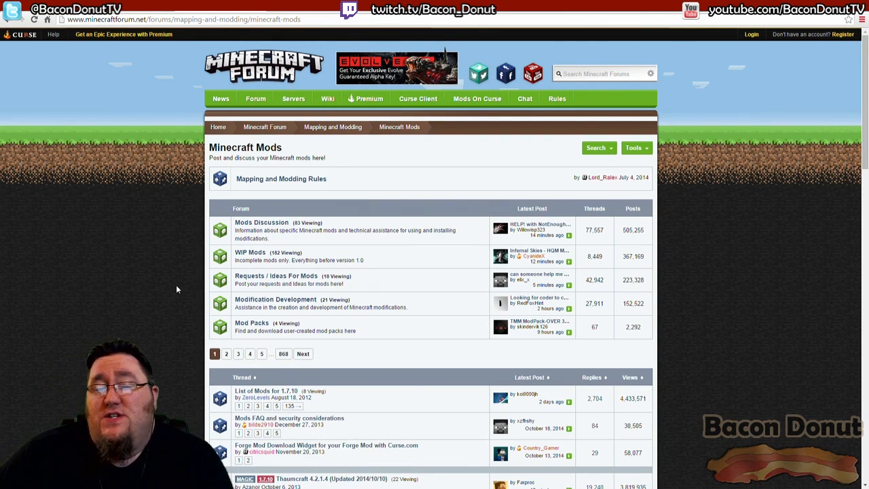
mouse_move(361, 293)
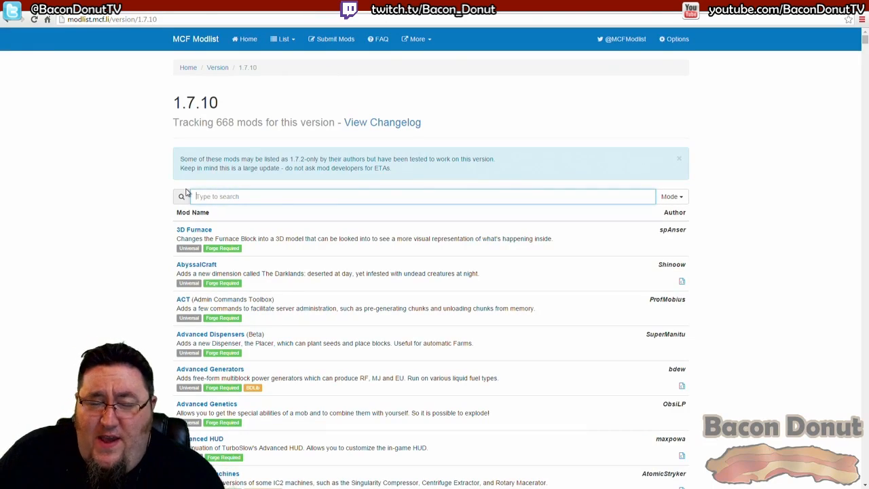
mouse_move(112, 226)
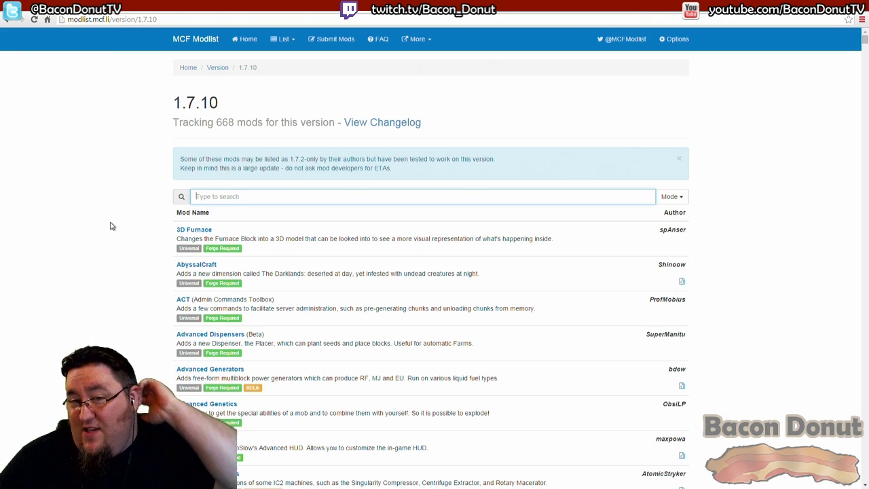
mouse_move(115, 223)
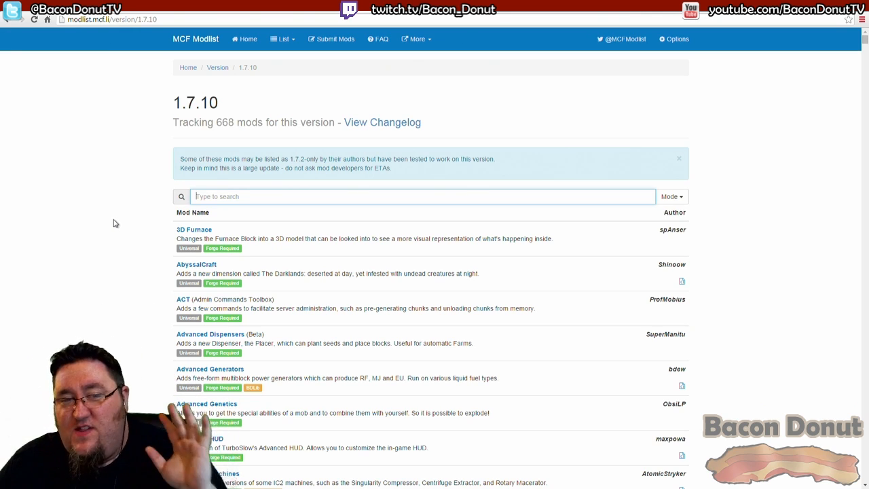
mouse_move(331, 140)
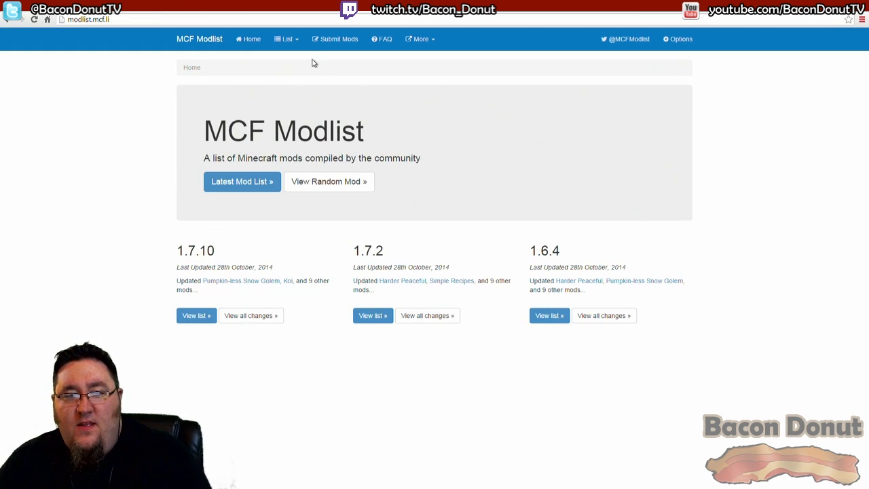
mouse_move(182, 263)
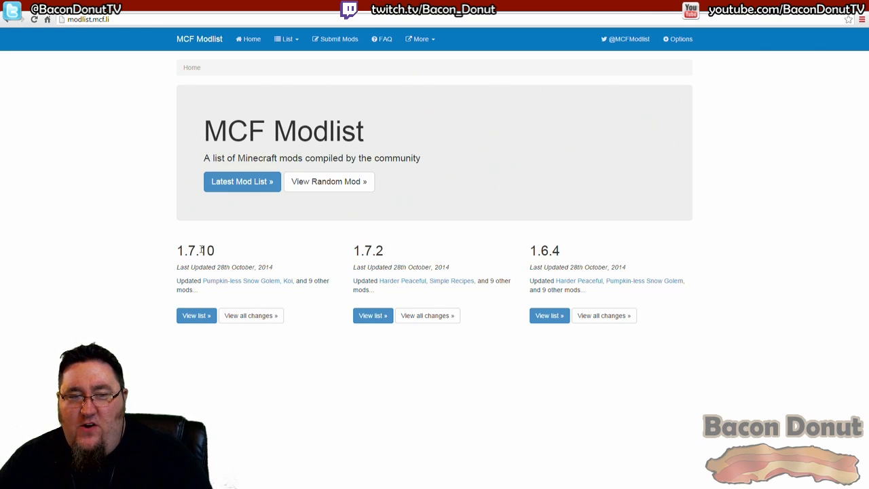
Step: Open the 1.7.10 mod list, focus the search box and scroll past the header
left_click(196, 314)
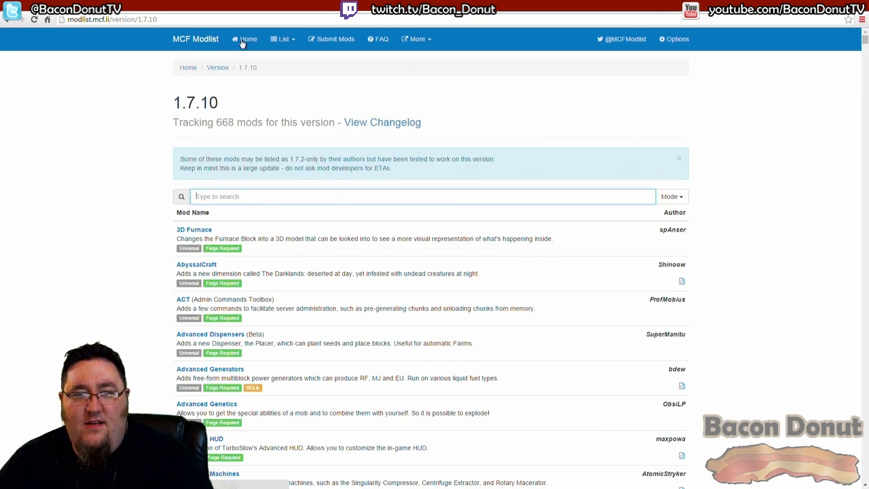
left_click(247, 39)
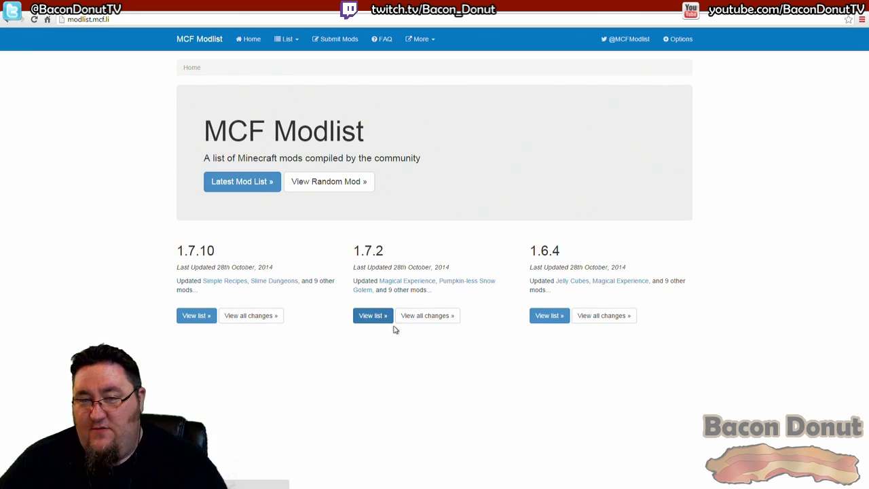
mouse_move(190, 329)
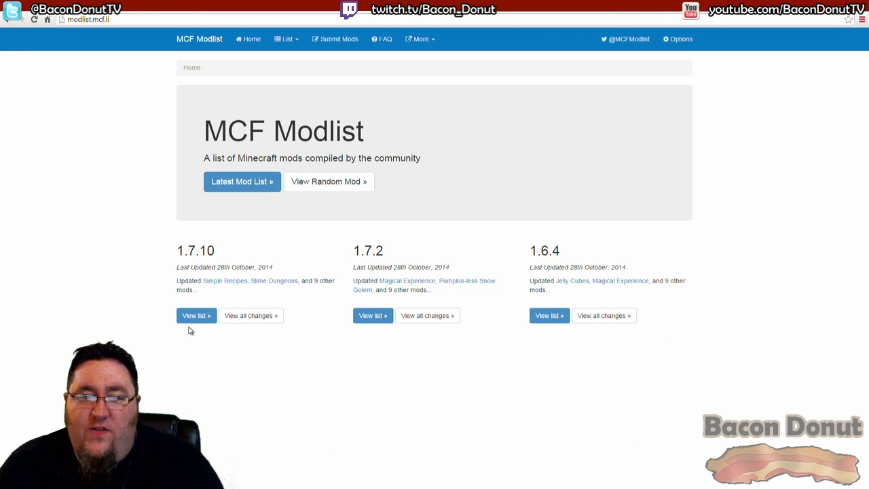
left_click(195, 315)
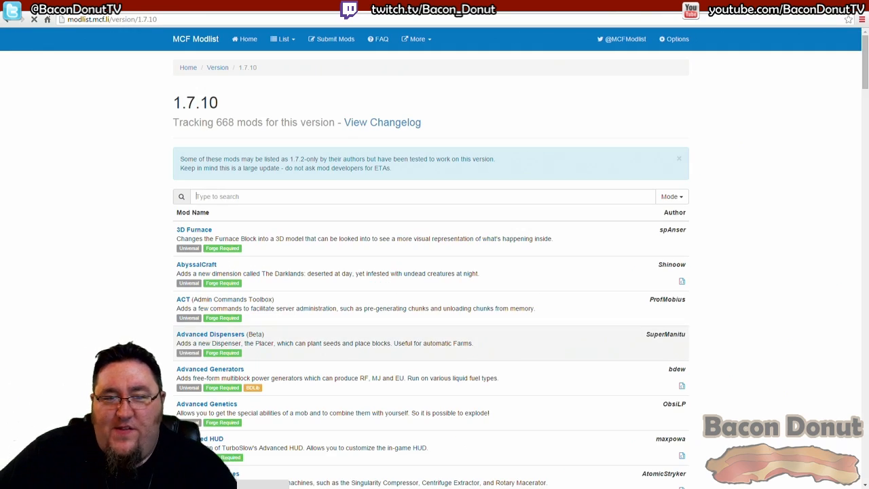
left_click(421, 196)
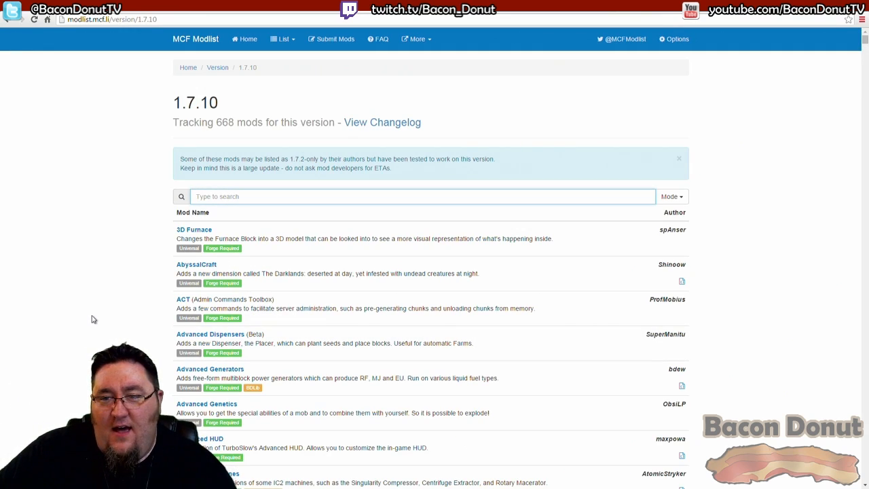
scroll("down", 3)
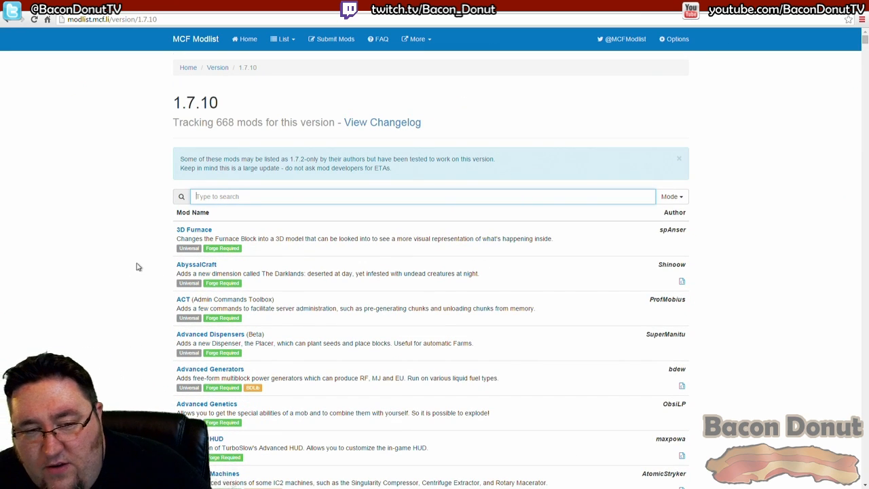
scroll("down", 3)
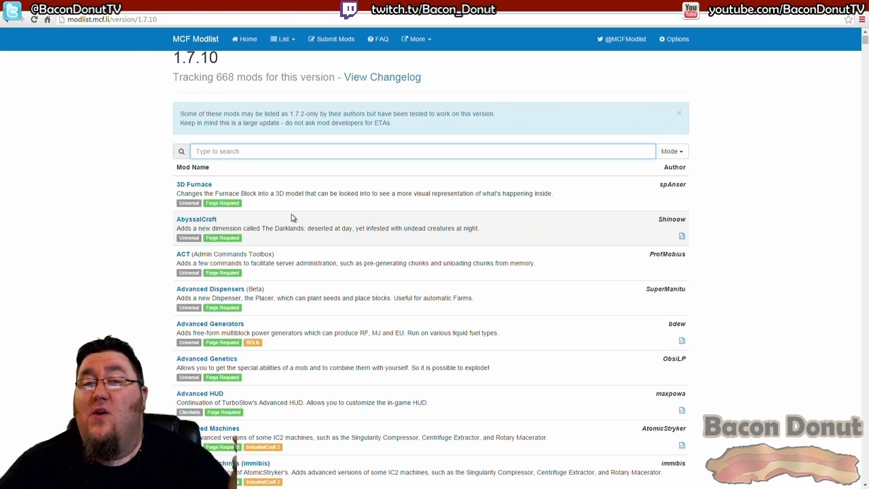
mouse_move(287, 217)
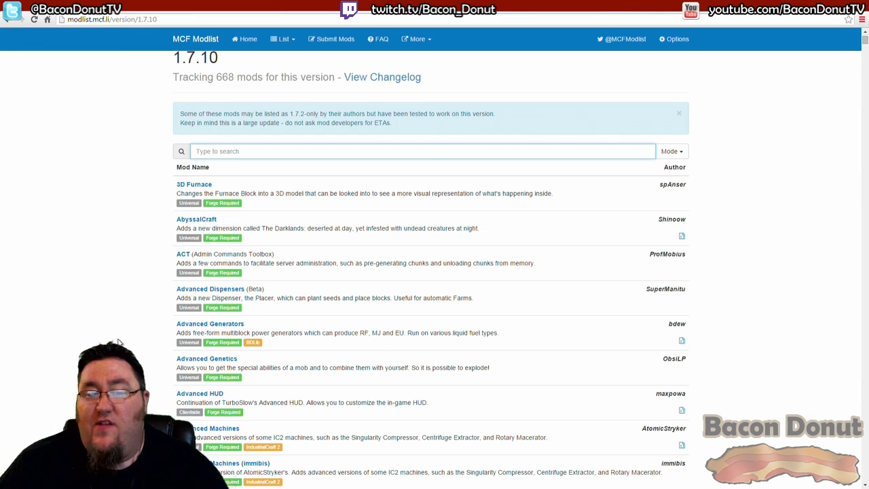
scroll("down", 3)
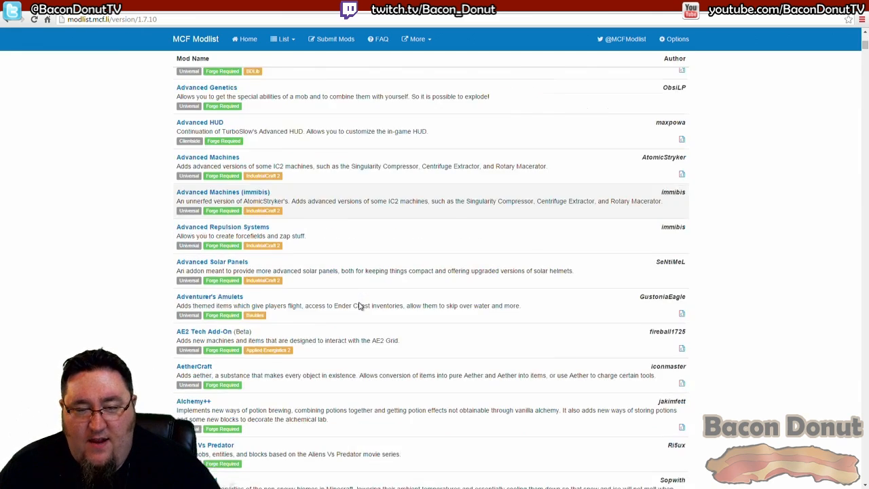
scroll("down", 3)
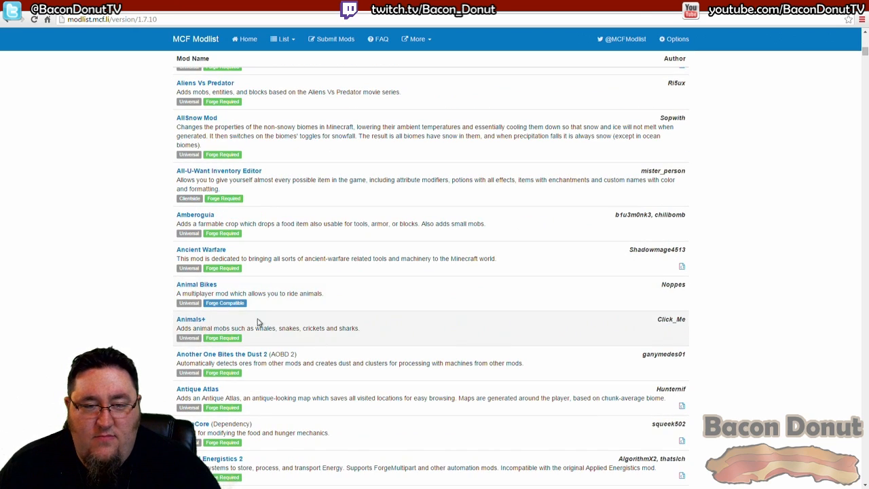
mouse_move(224, 303)
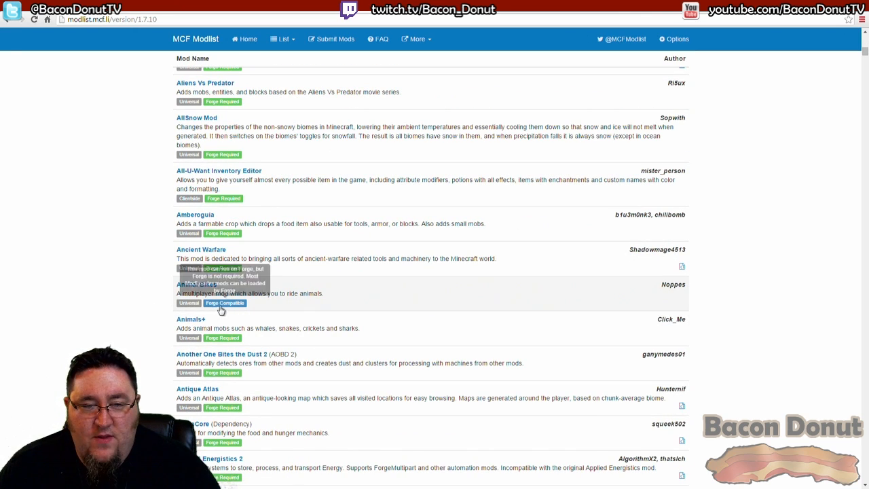
scroll("down", 3)
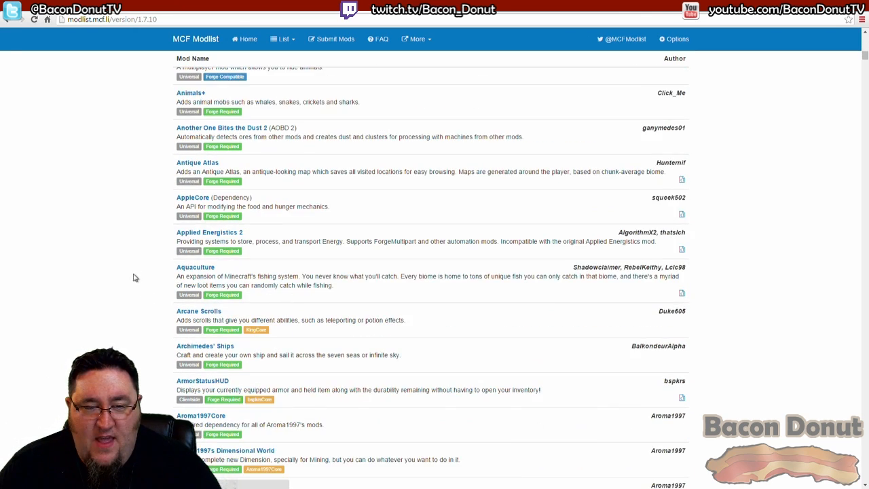
scroll("down", 3)
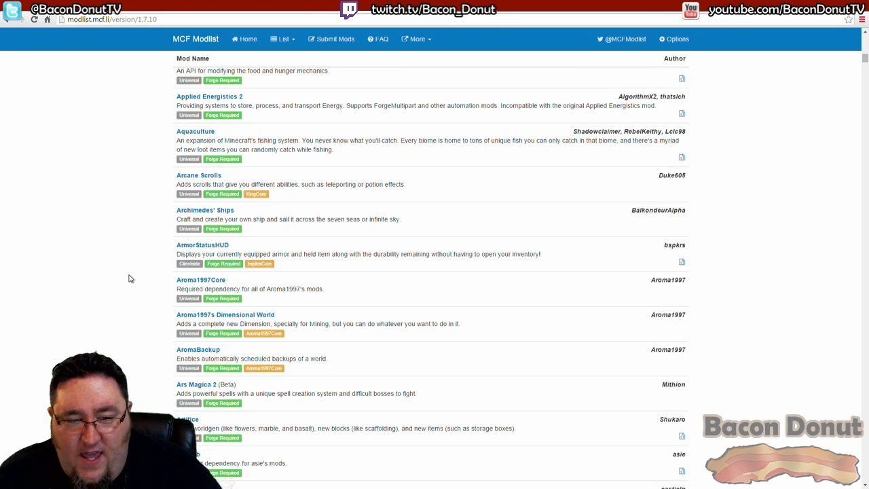
scroll("down", 3)
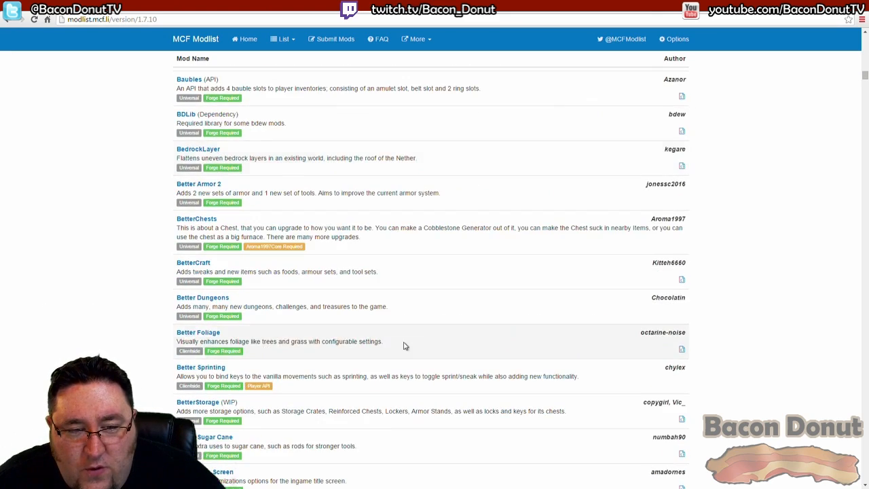
scroll("down", 3)
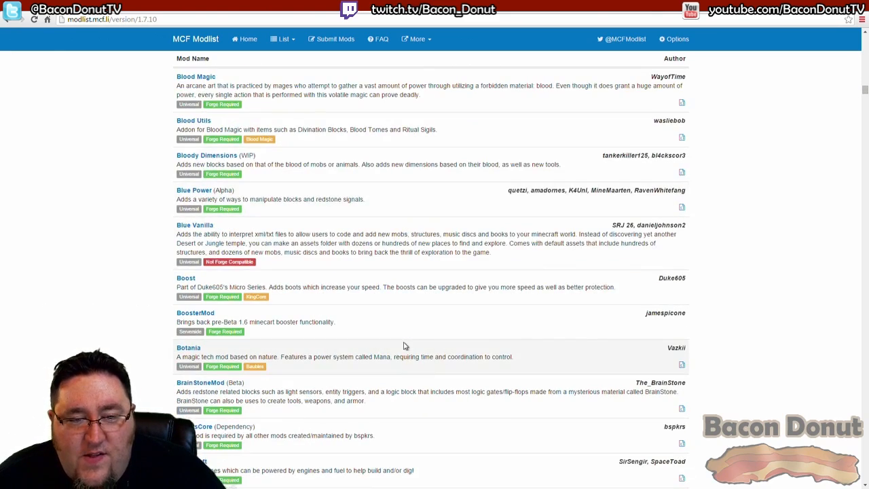
mouse_move(229, 262)
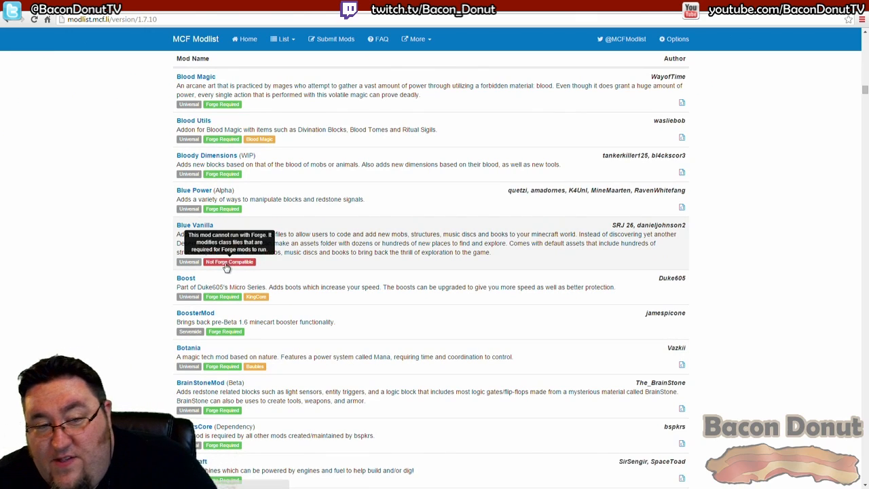
mouse_move(228, 268)
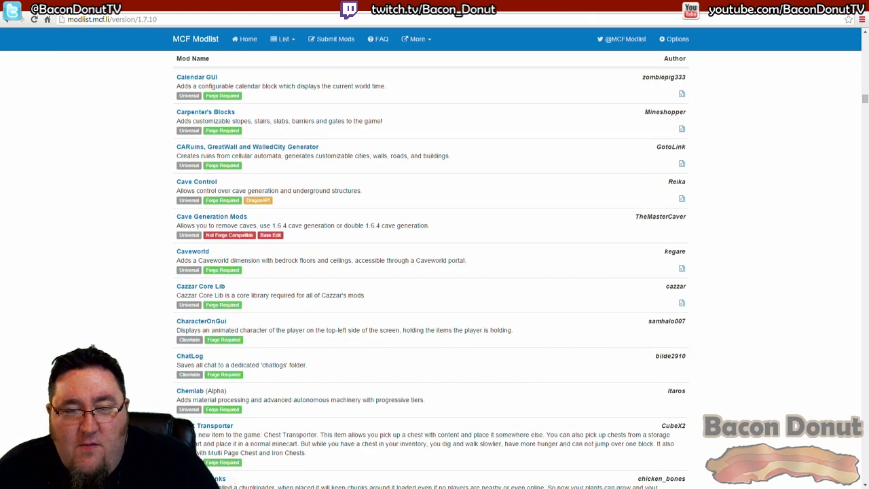
scroll("down", 3)
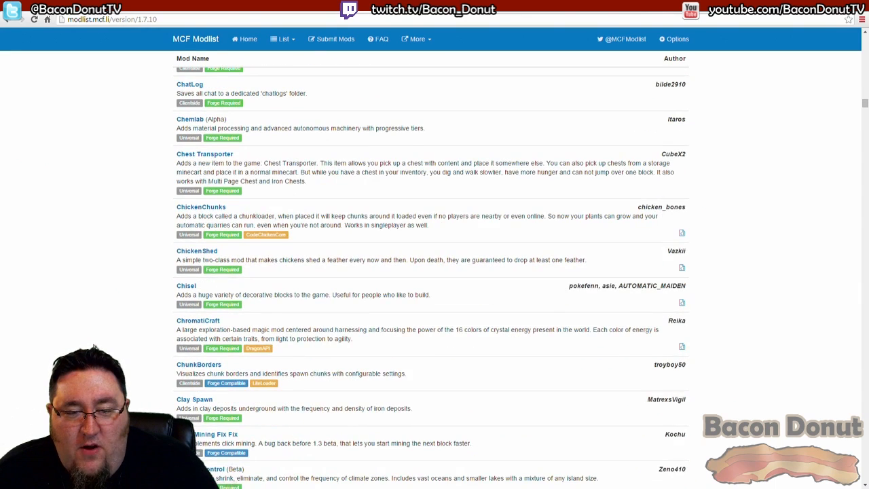
scroll("down", 3)
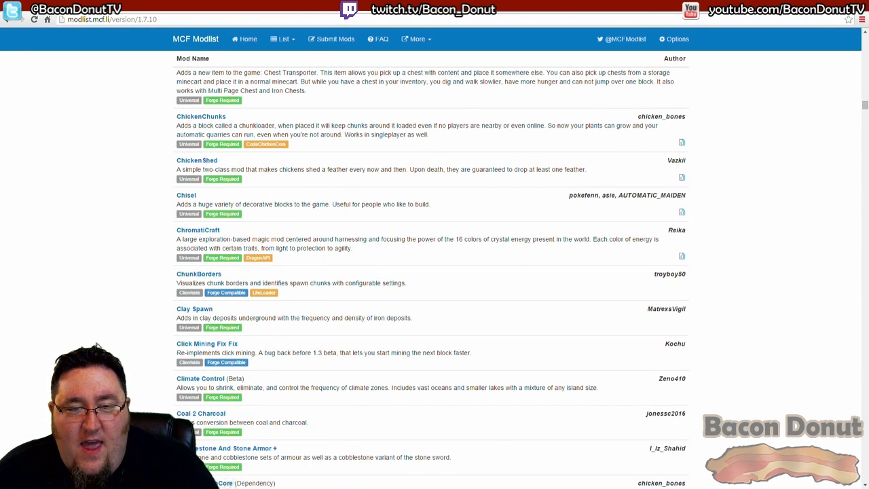
scroll("down", 3)
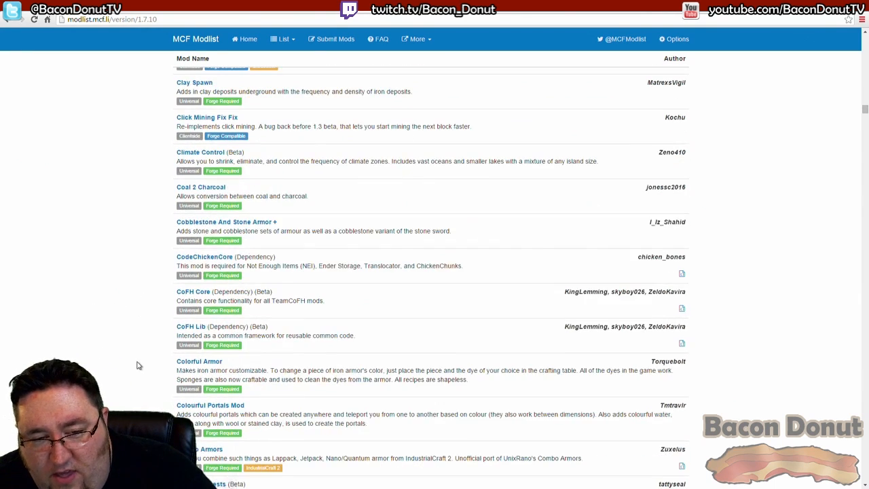
scroll("down", 3)
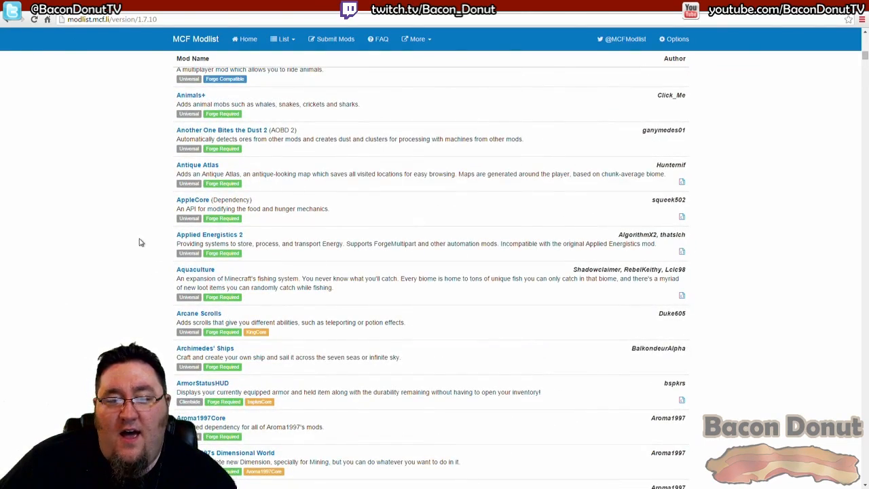
scroll("down", 3)
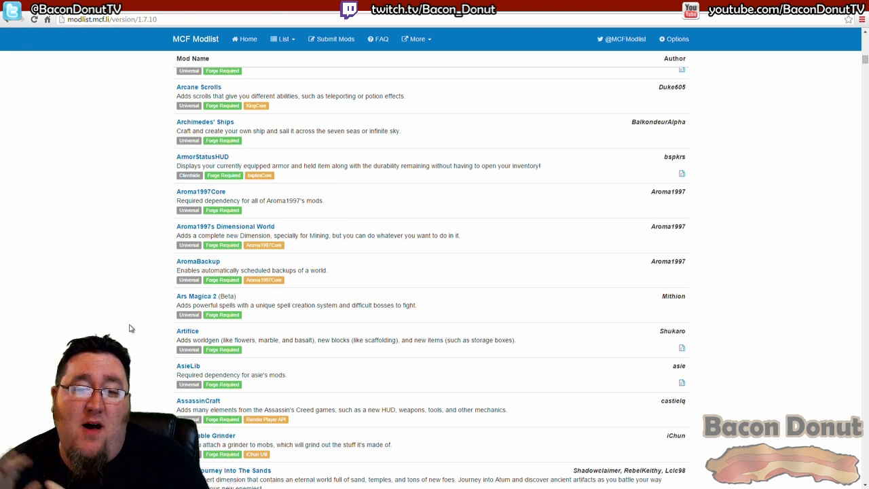
mouse_move(235, 253)
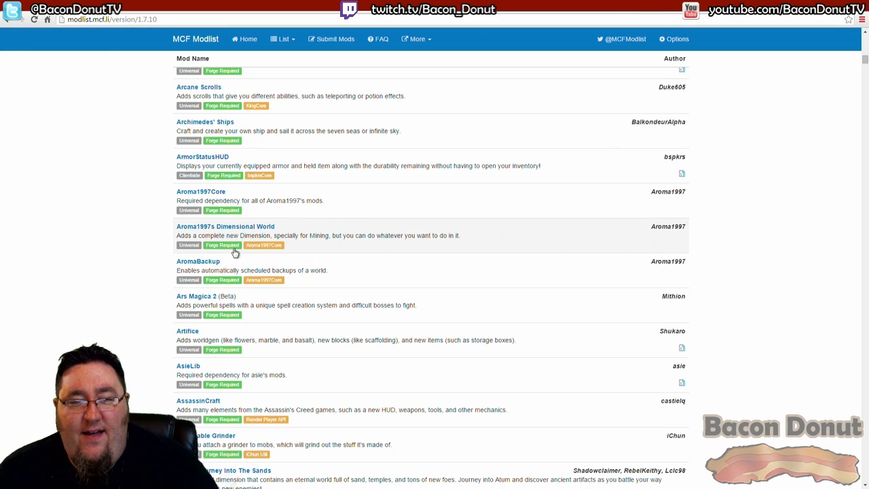
mouse_move(175, 284)
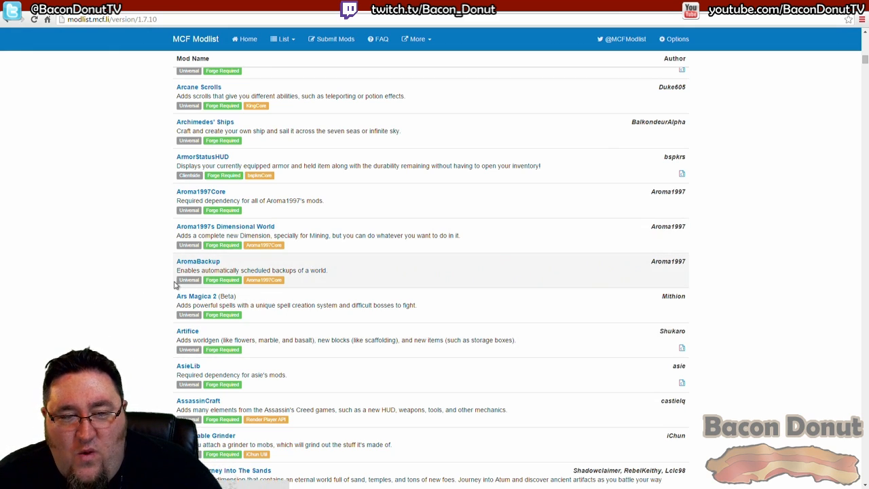
mouse_move(244, 230)
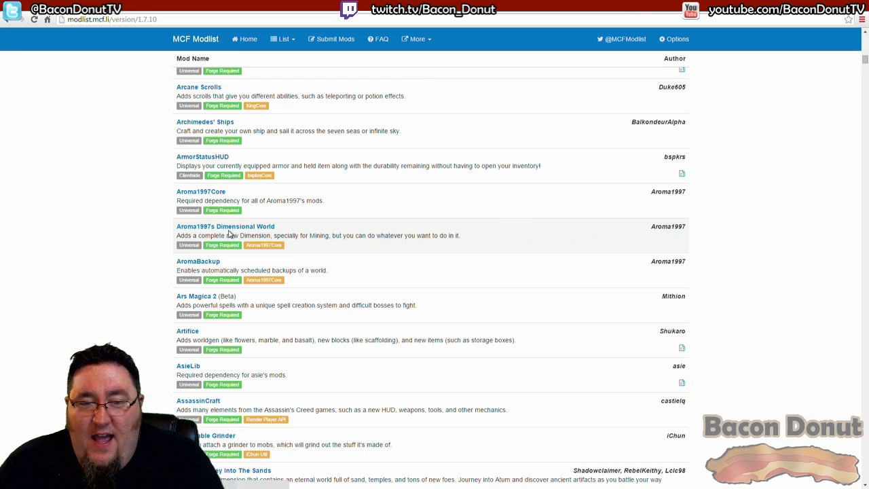
mouse_move(248, 251)
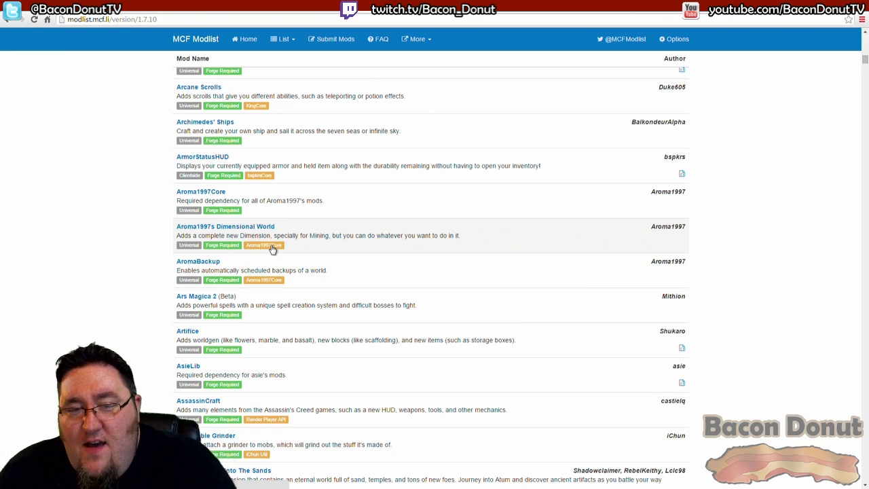
mouse_move(257, 251)
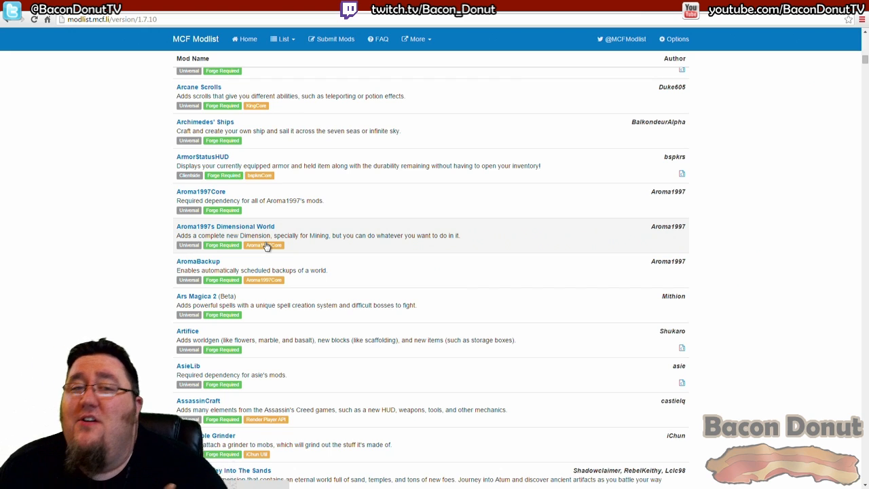
mouse_move(124, 283)
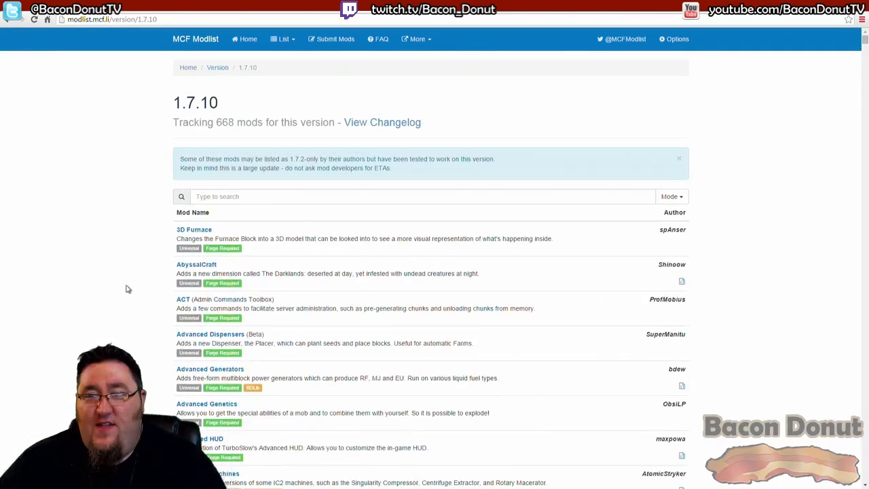
mouse_move(213, 264)
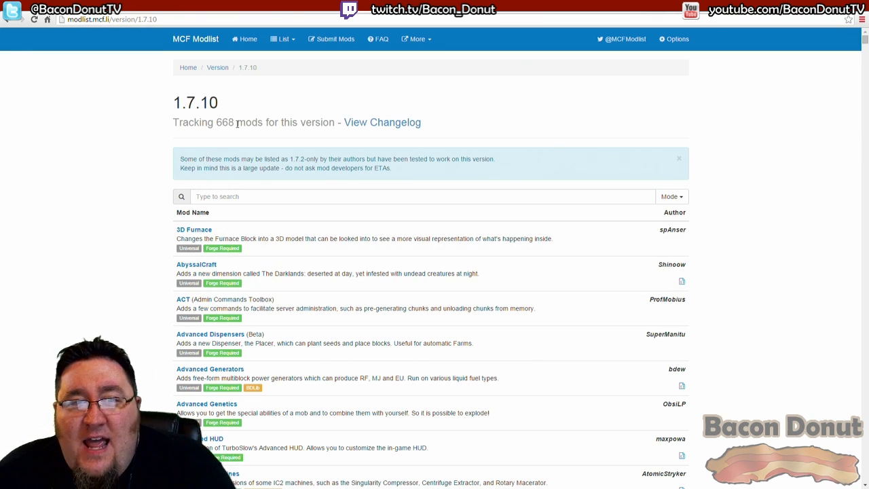
mouse_move(343, 83)
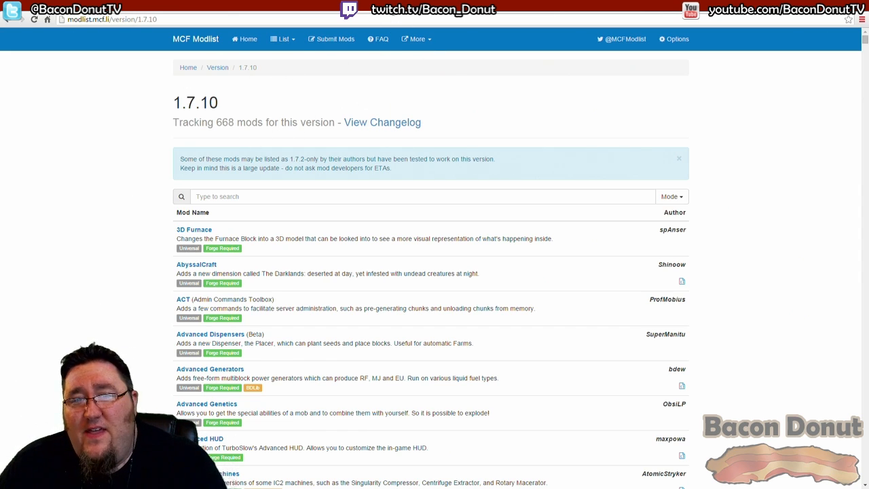
mouse_move(412, 15)
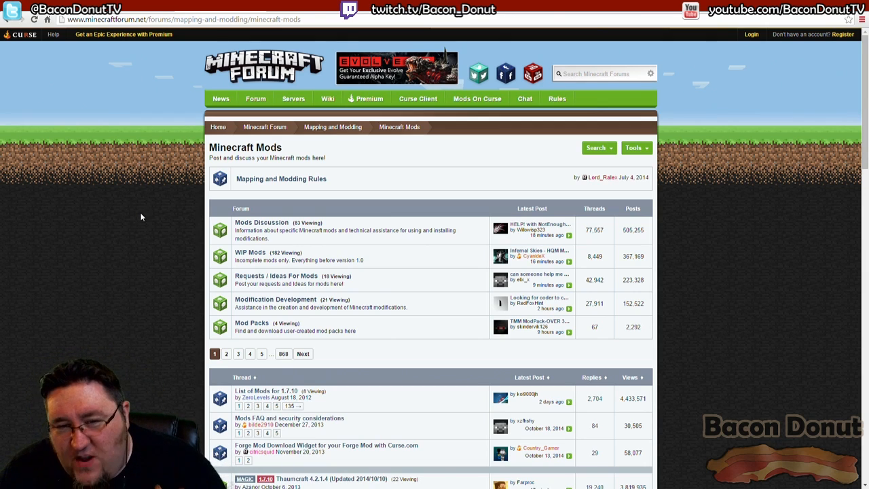
mouse_move(133, 238)
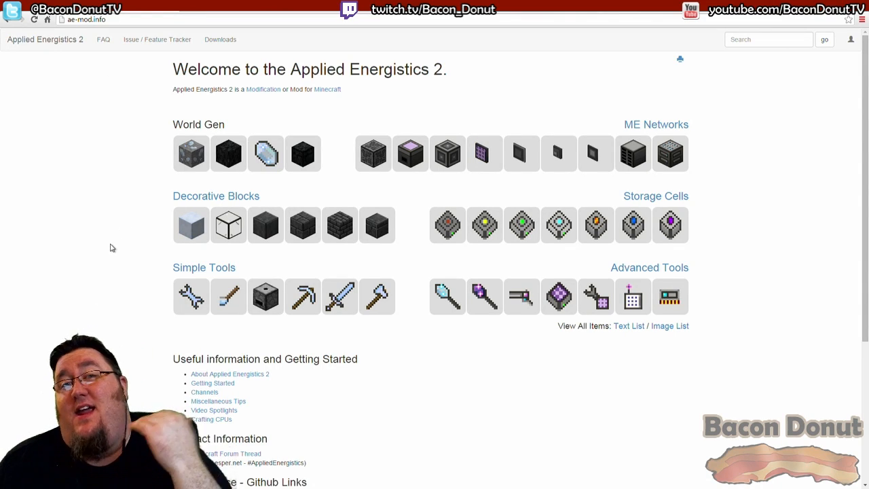
mouse_move(105, 207)
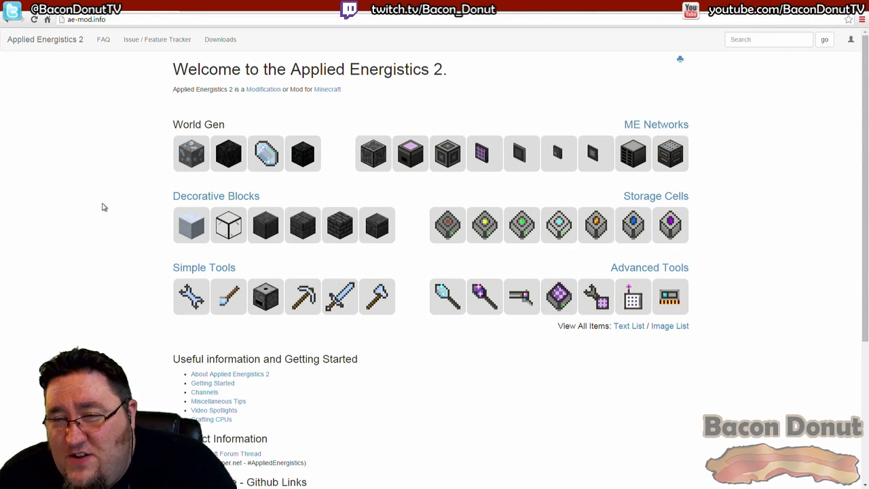
mouse_move(319, 99)
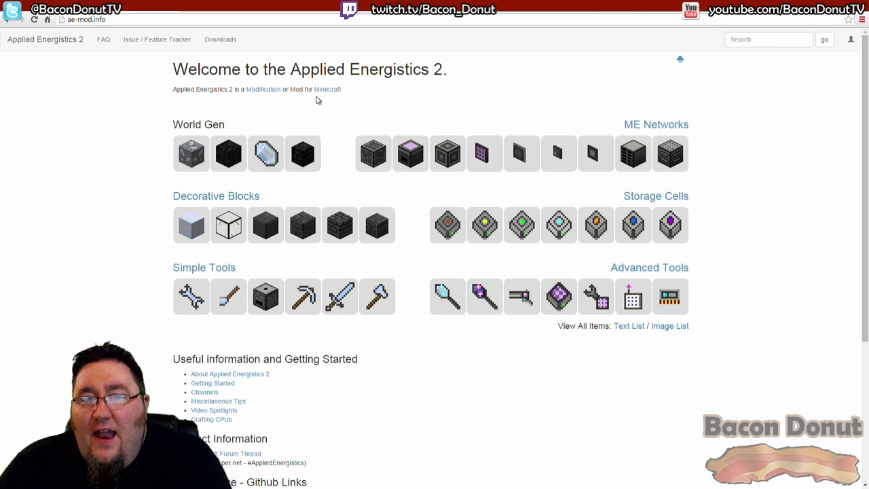